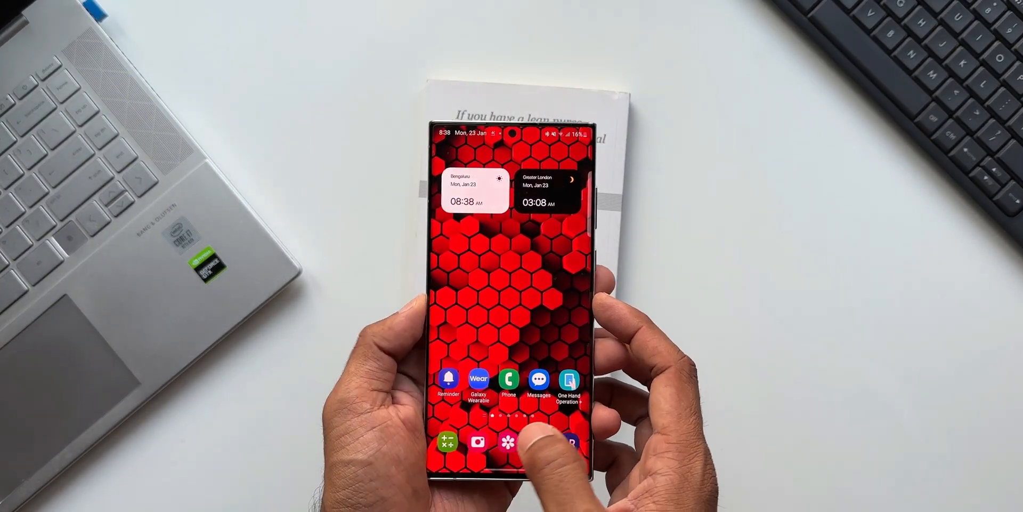
- Clear all recently used apps, including the earlier Drive scan, back to the home screen
click(480, 443)
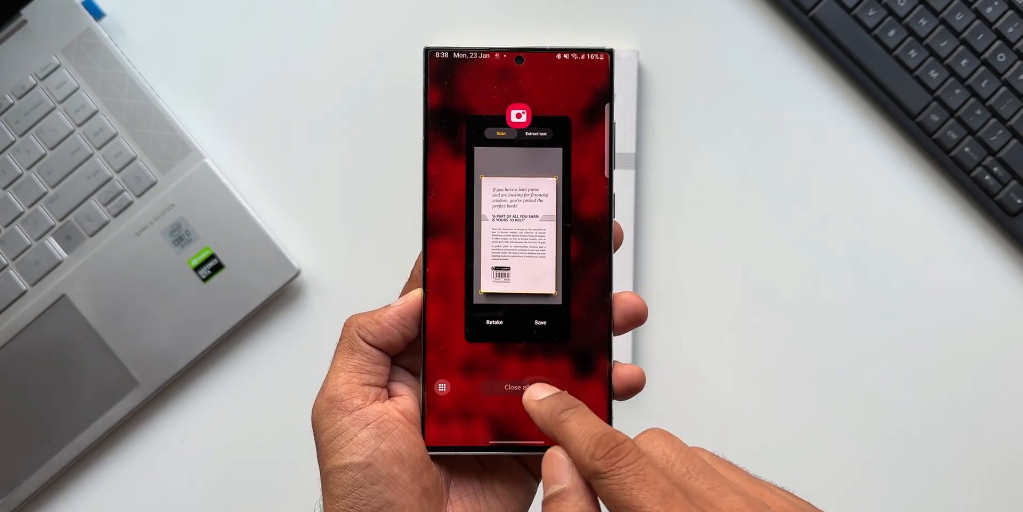
click(521, 387)
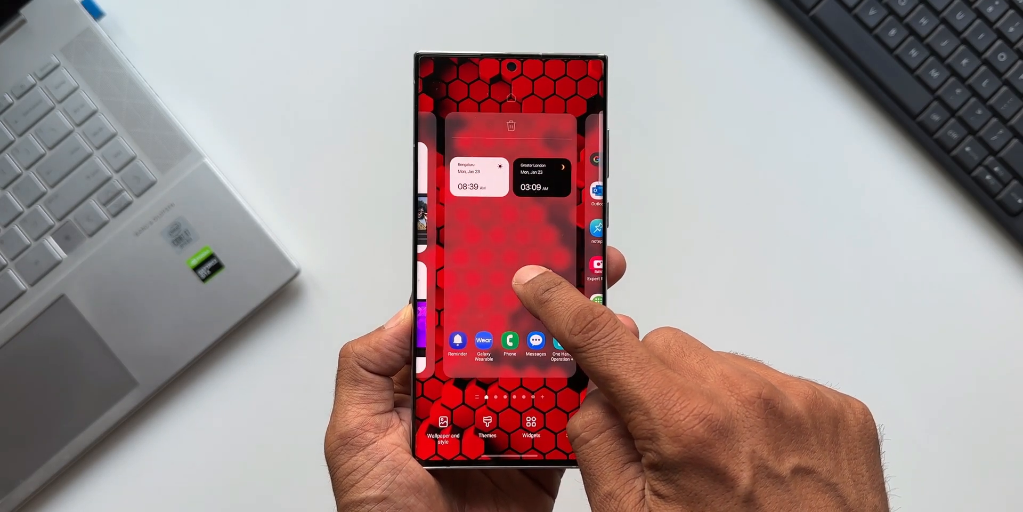
- Browse the home screen widgets and expand the ones offered by Drive
click(531, 424)
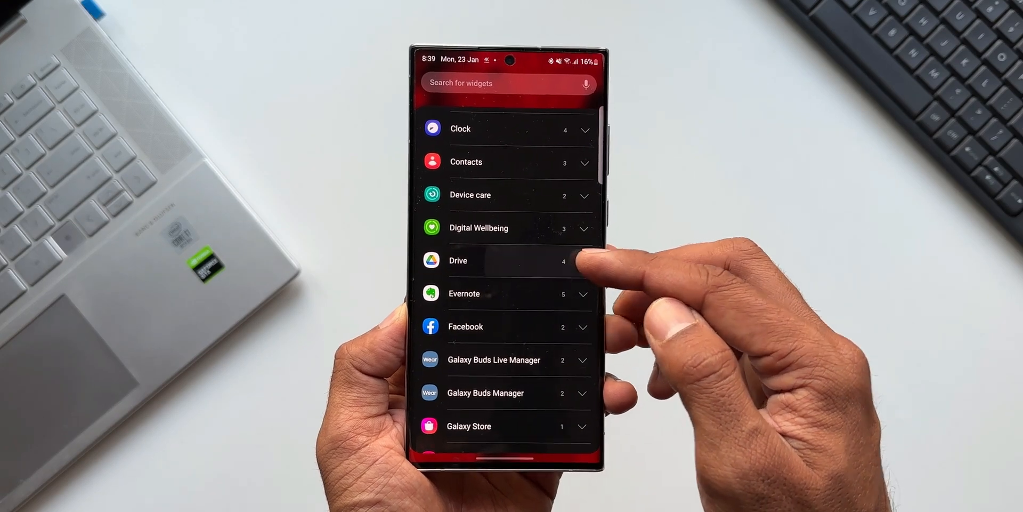
click(509, 260)
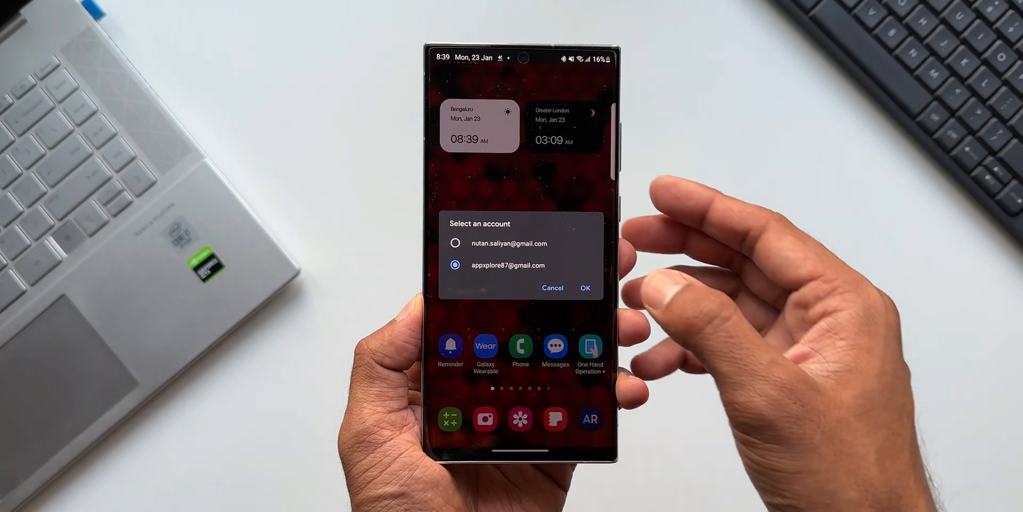
click(586, 288)
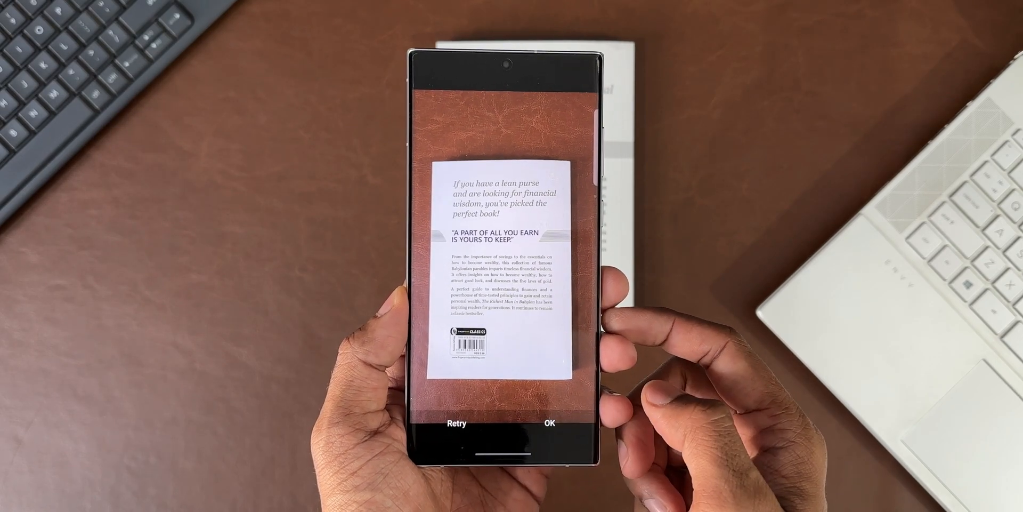
- Retake the book cover photo and confirm its crop boundaries as a one-page scan
click(550, 423)
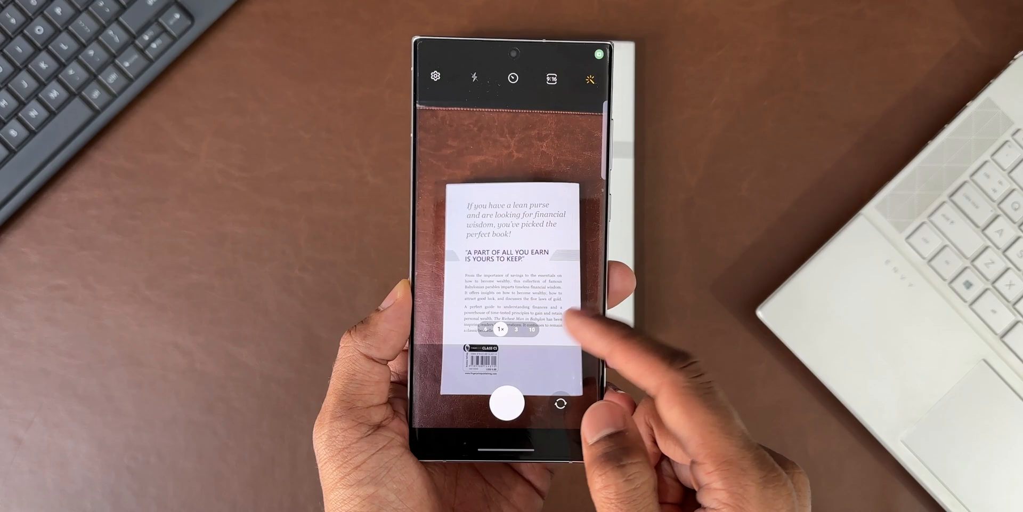
click(503, 404)
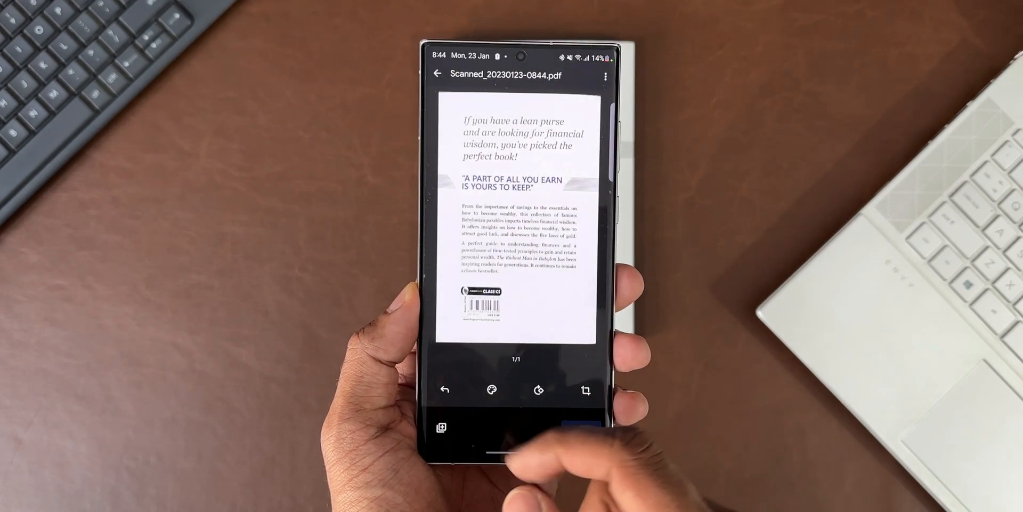
click(508, 390)
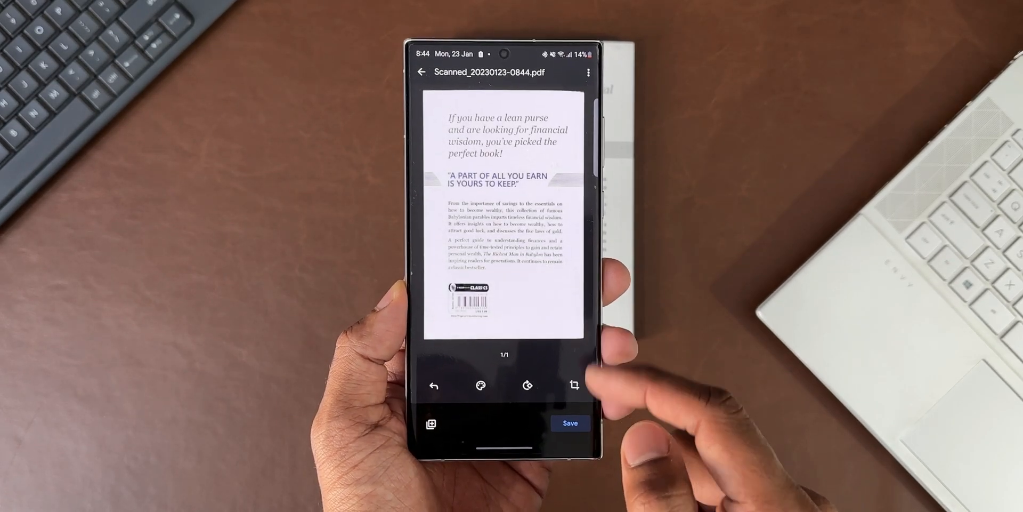
click(577, 386)
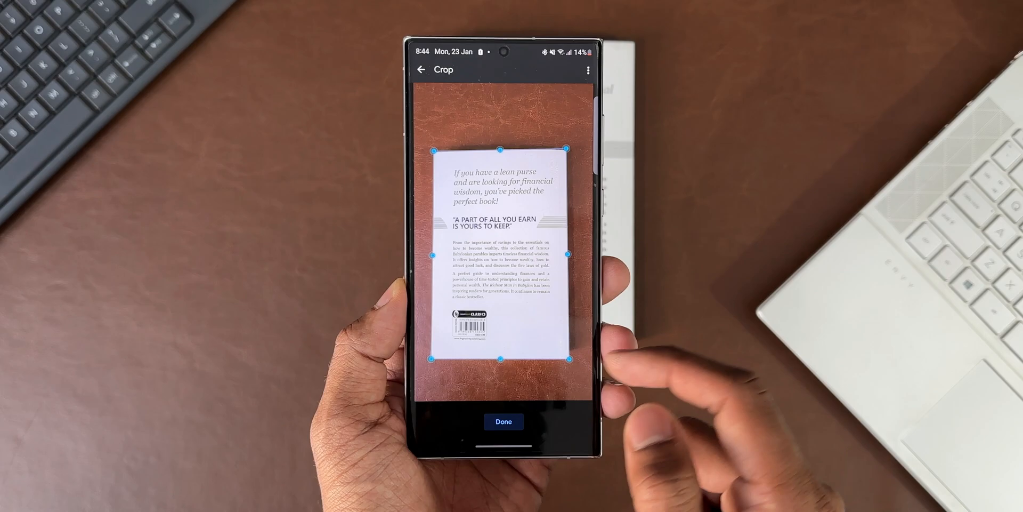
click(504, 420)
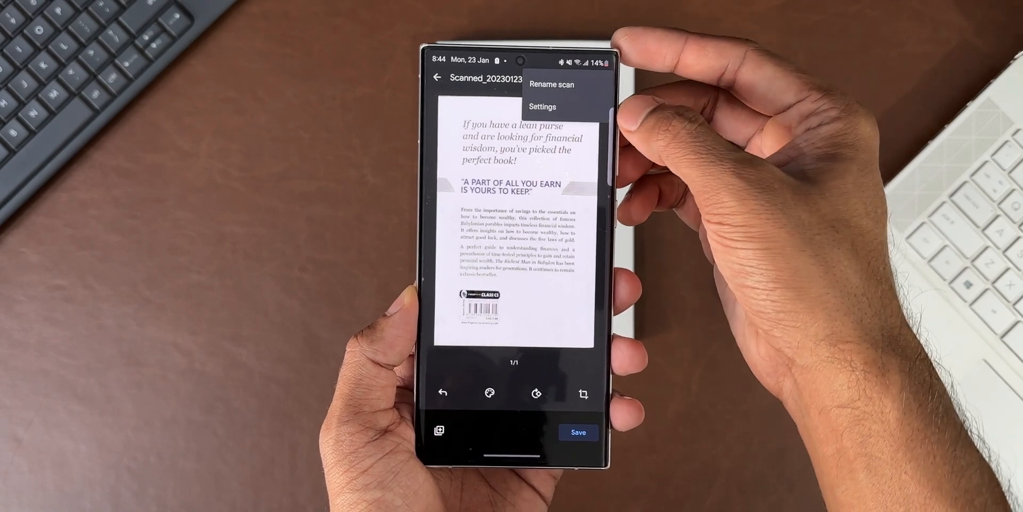
- Review the scan settings for enhancement, paper size, orientation and quality, then save the PDF
click(543, 106)
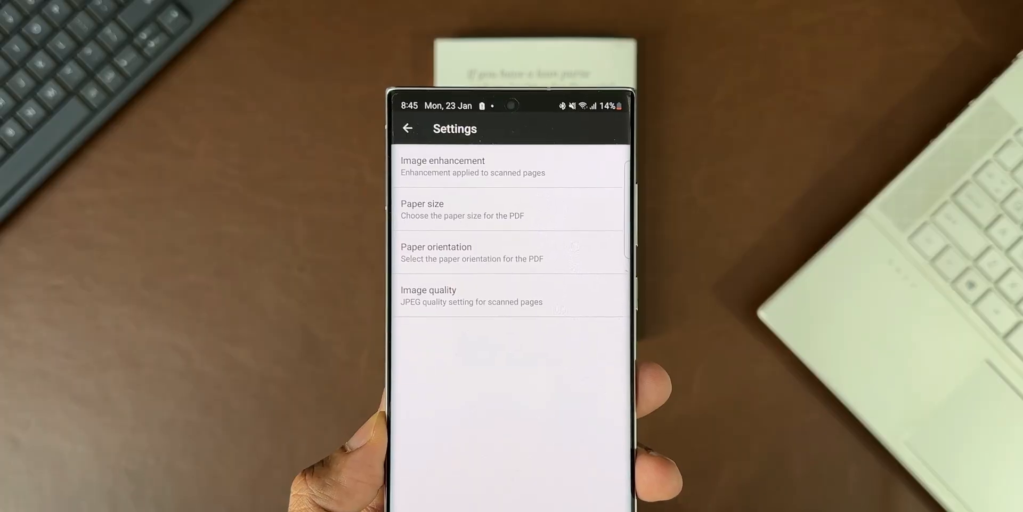
click(473, 166)
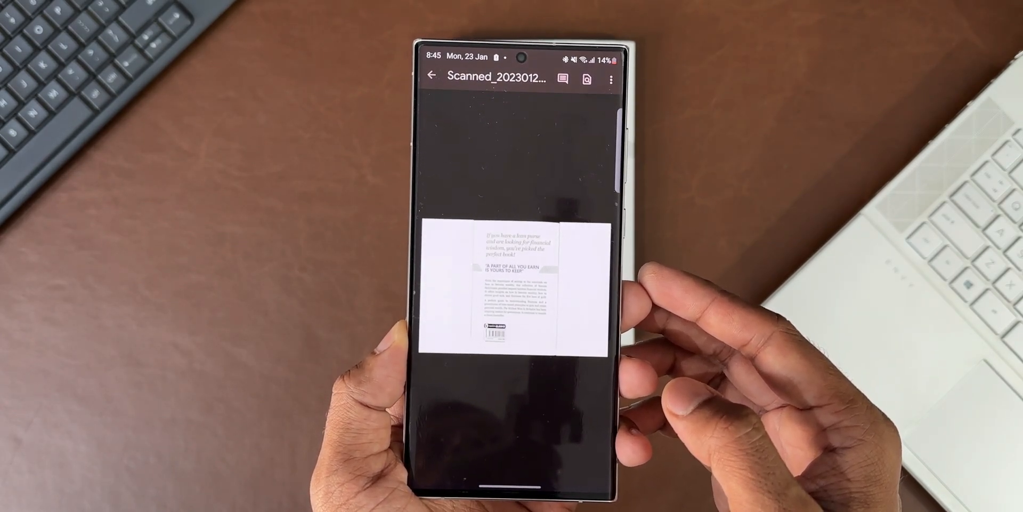
- Return from the saved scan PDF to Drive's Recent files list
click(432, 79)
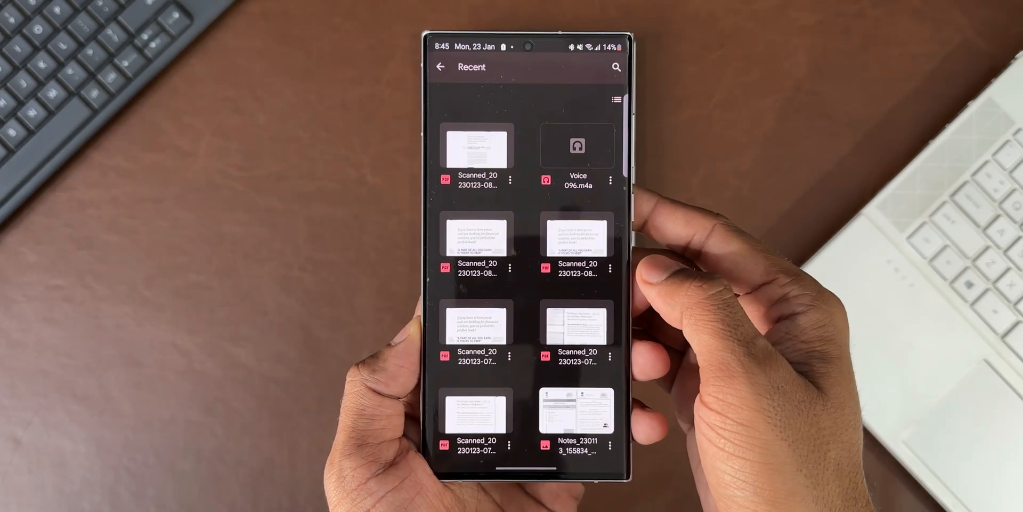
- Review the file options for the scanned PDF in the Recent list
click(512, 181)
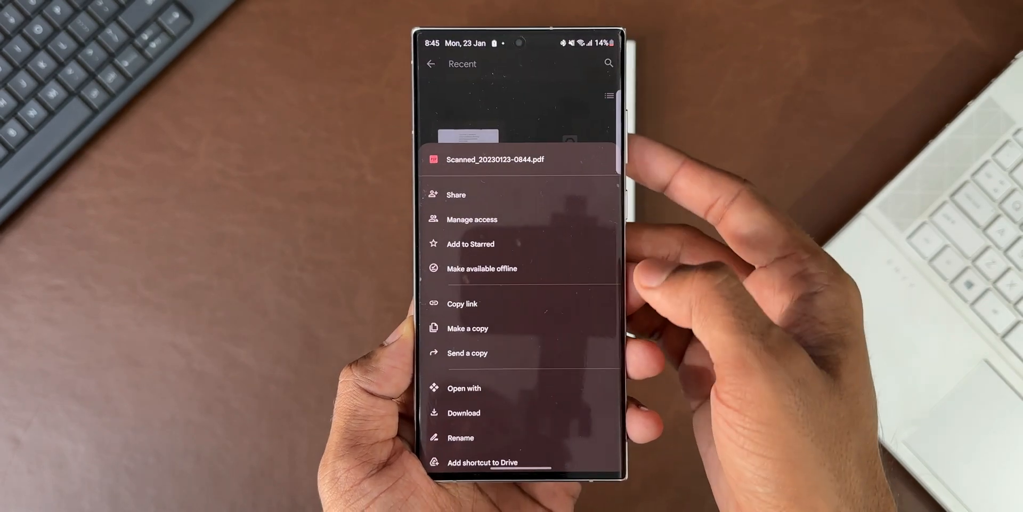
click(464, 413)
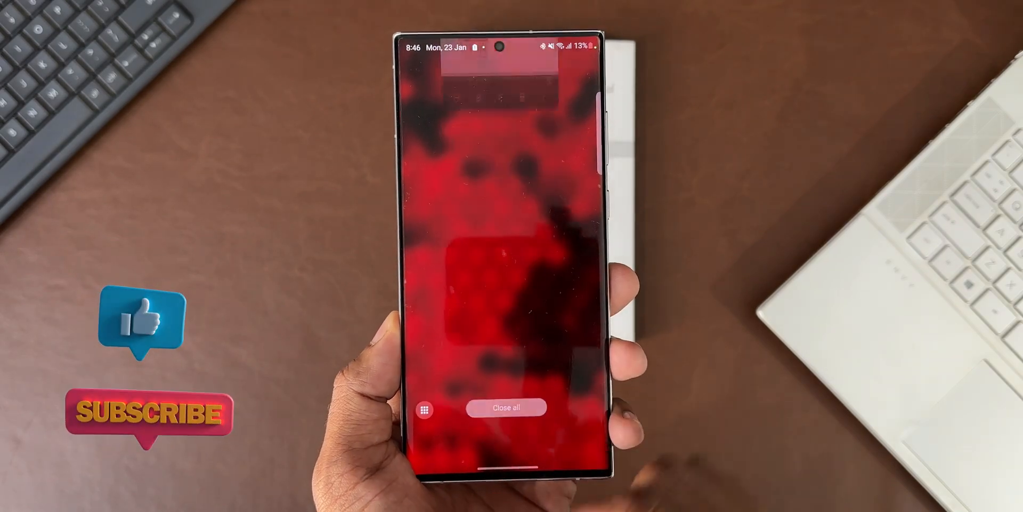
- Close all apps, scan the cover from the widget and save it as Scanned_20230123-0846.pdf to Drive
click(505, 406)
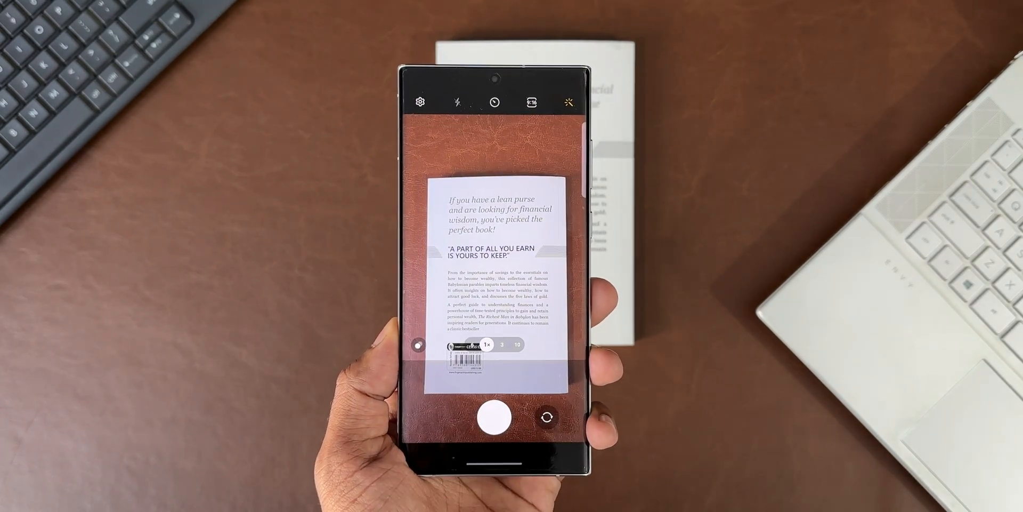
click(499, 421)
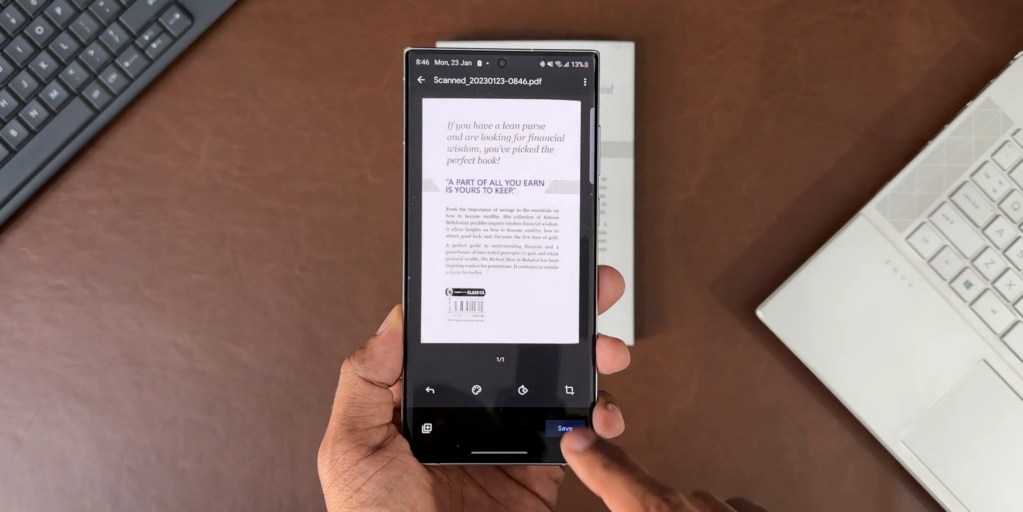
click(565, 428)
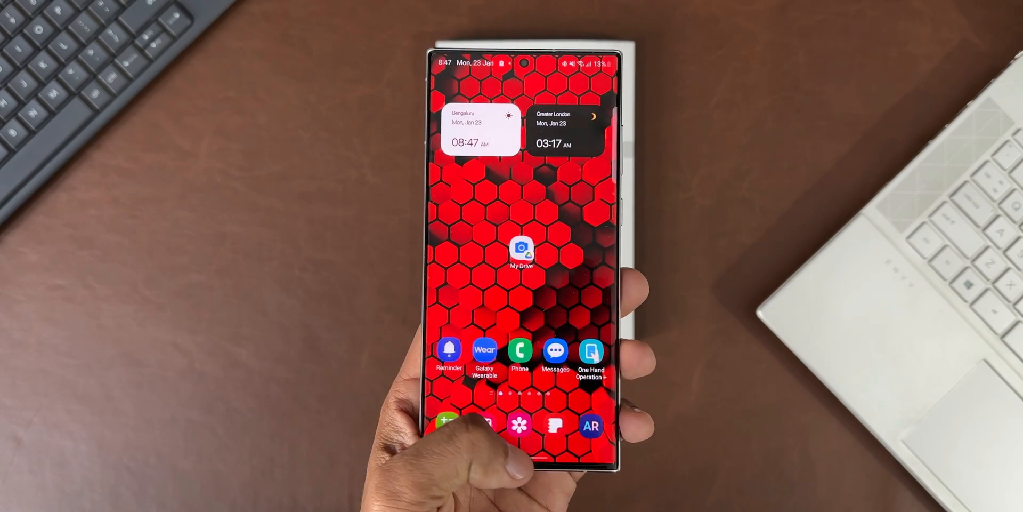
click(521, 249)
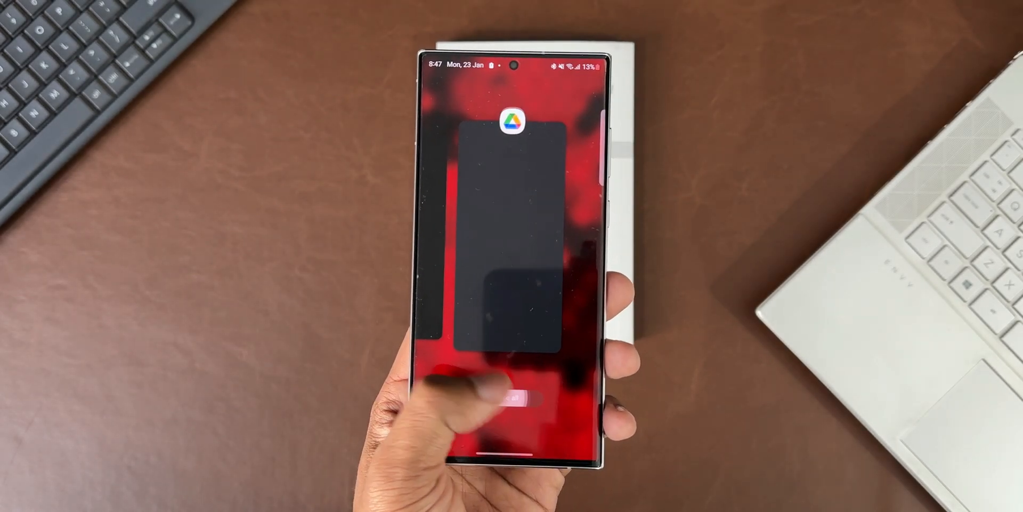